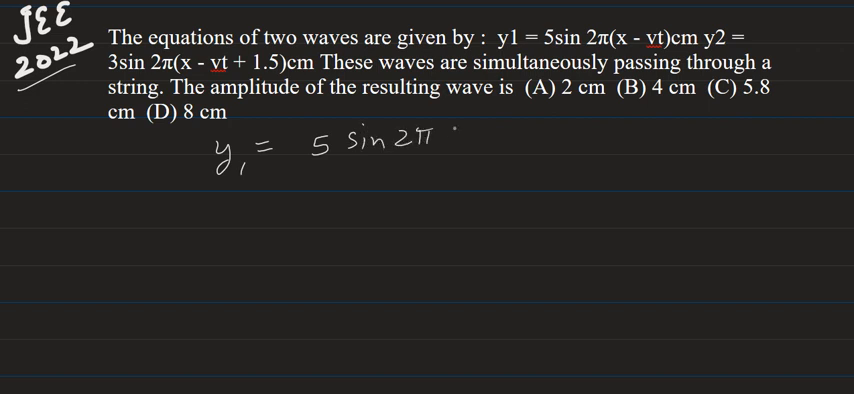
{"action": "type", "text": "(n-v"}
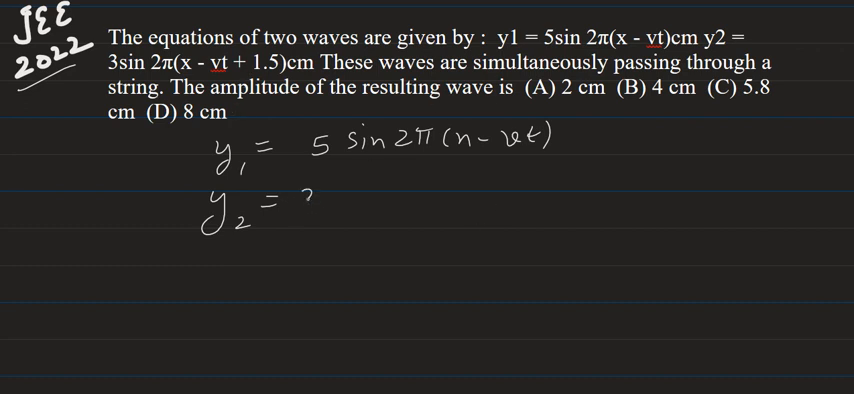
{"action": "type", "text": "3 sin2π (n- vt +1.5"}
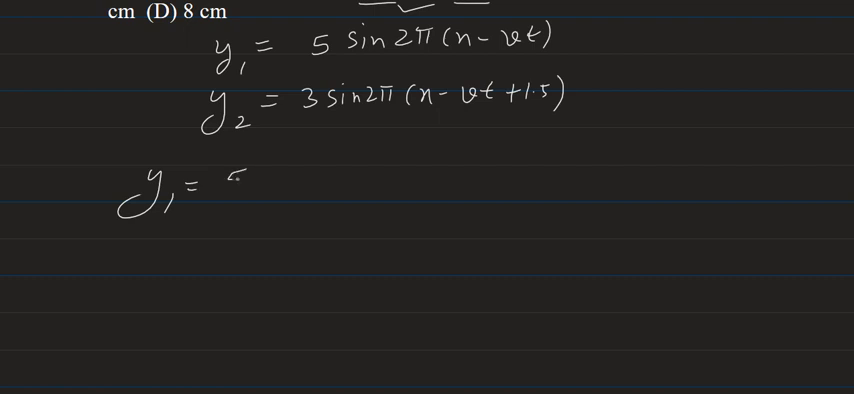
{"action": "type", "text": "5 sin"}
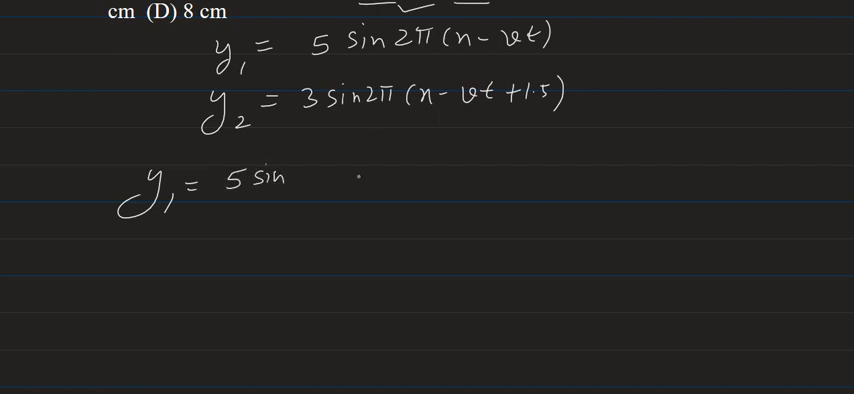
{"action": "type", "text": "2π"}
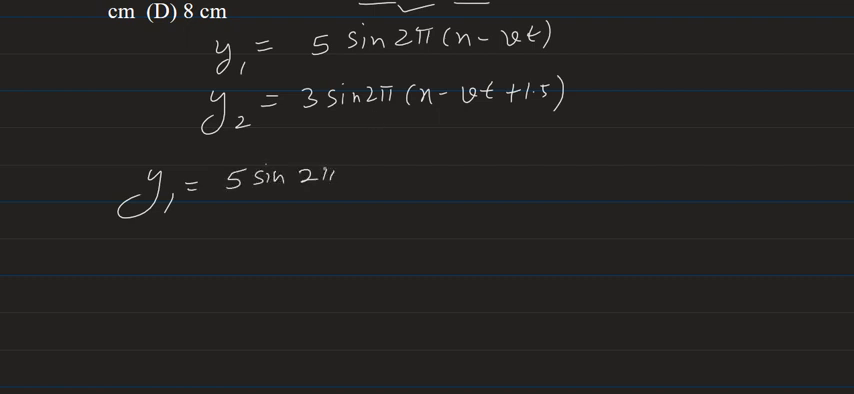
{"action": "type", "text": "x - 2"}
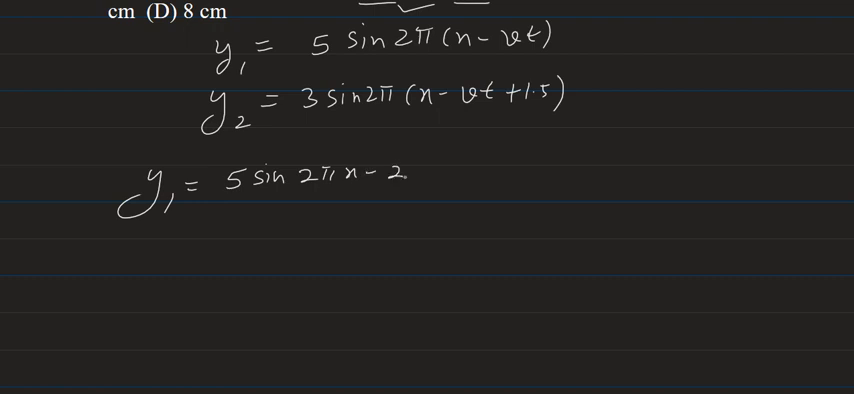
{"action": "type", "text": "π vt"}
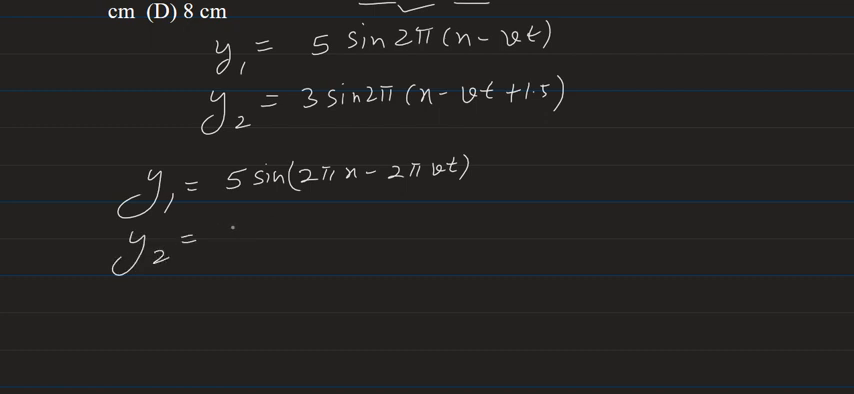
{"action": "type", "text": "3 sin"}
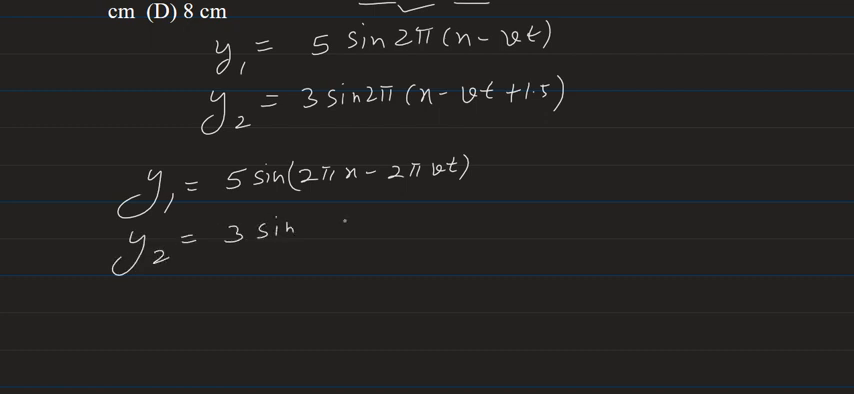
{"action": "type", "text": "2πx."}
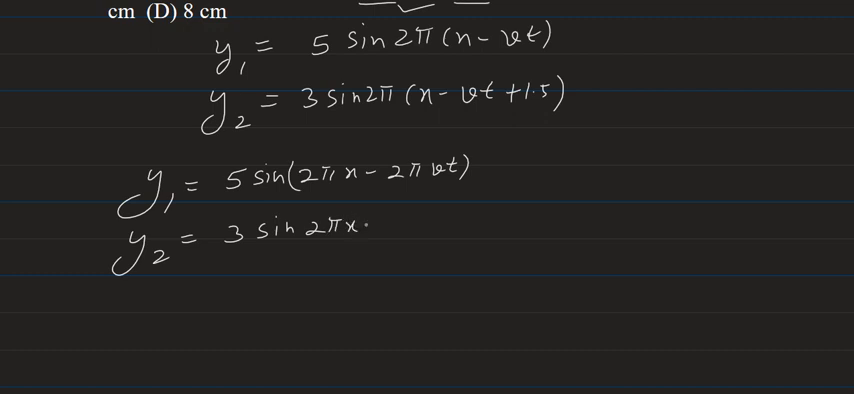
{"action": "type", "text": "- 2π vt +"}
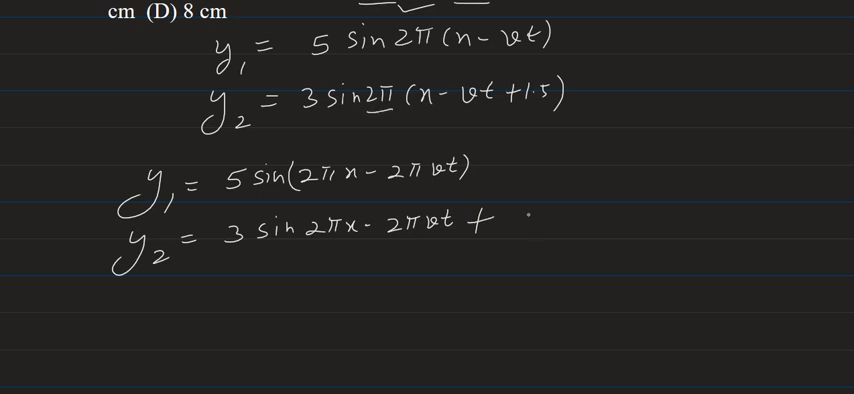
{"action": "type", "text": "3π) -(ii"}
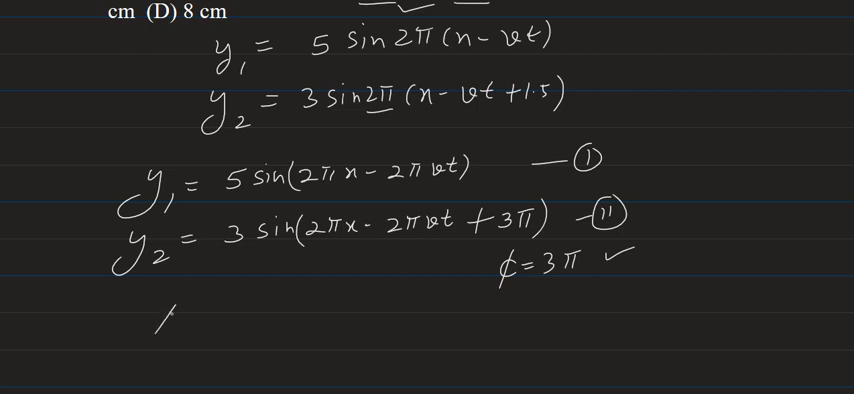
{"action": "type", "text": "A_R = √(A_1^2 + A_2^2 :"}
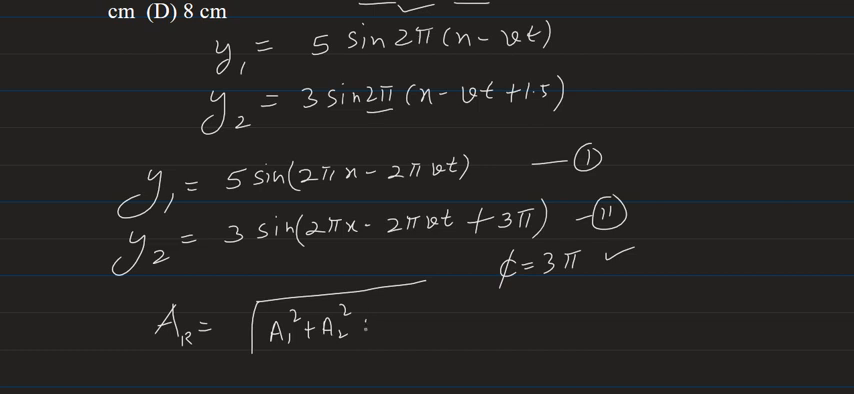
{"action": "type", "text": "+ 2A₁A₂cosϕ"}
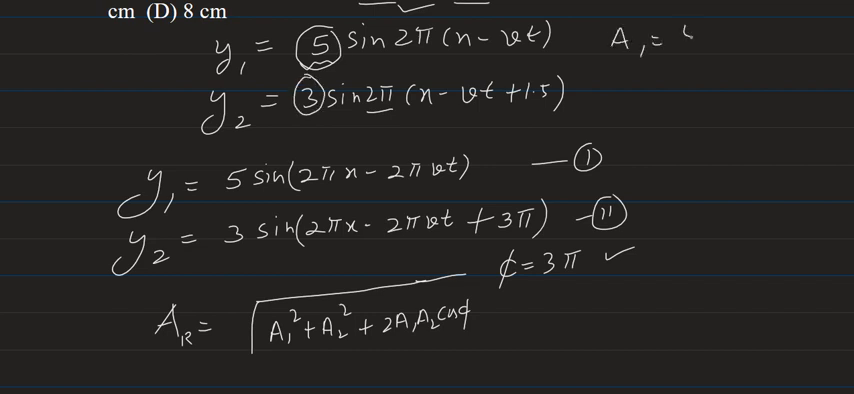
{"action": "type", "text": "5"}
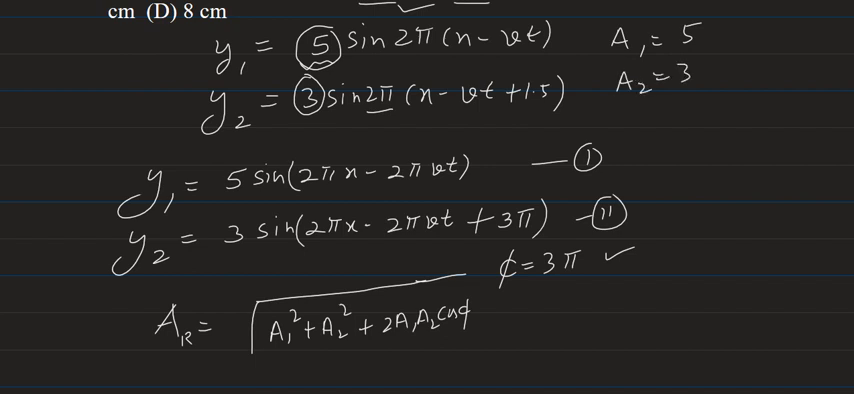
{"action": "scroll", "scroll_direction": "down", "scroll_amount": 3}
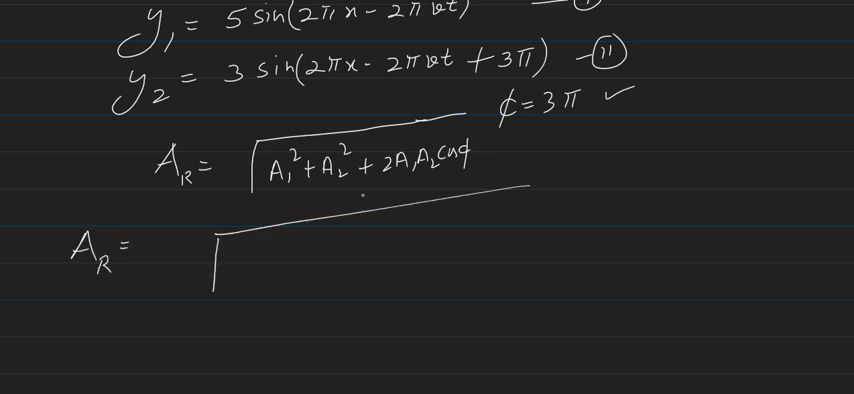
{"action": "type", "text": "(5)²+(3)²+ 2×5"}
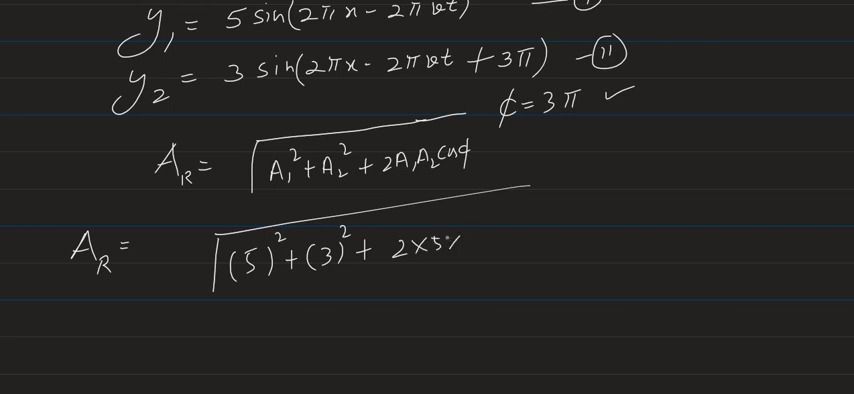
{"action": "type", "text": "×3×C"}
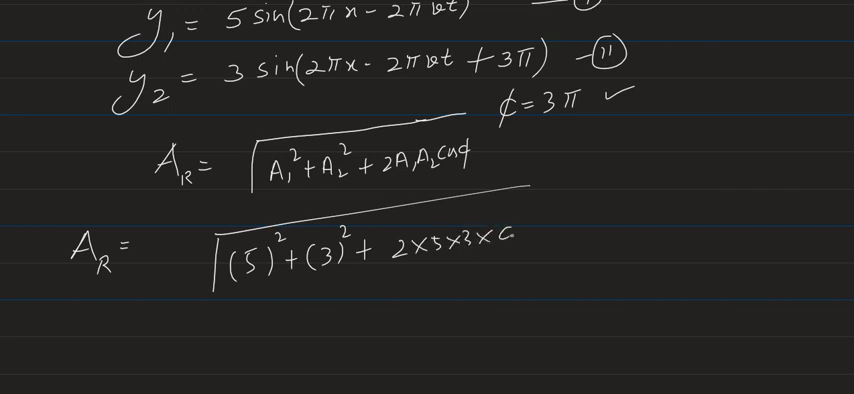
{"action": "type", "text": "cos(3π"}
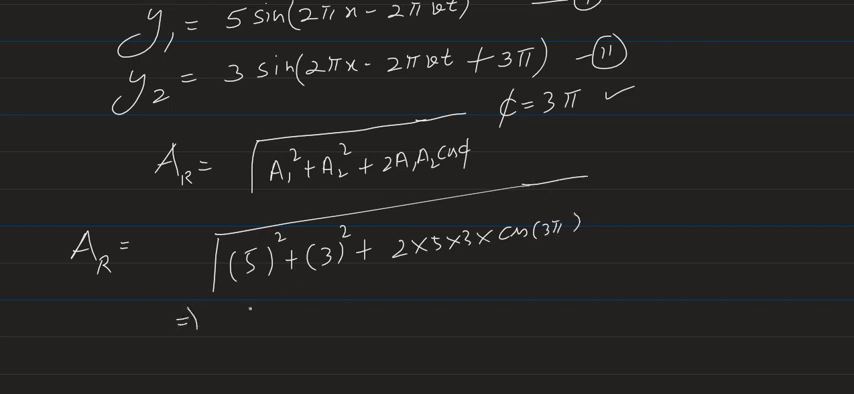
{"action": "type", "text": "25"}
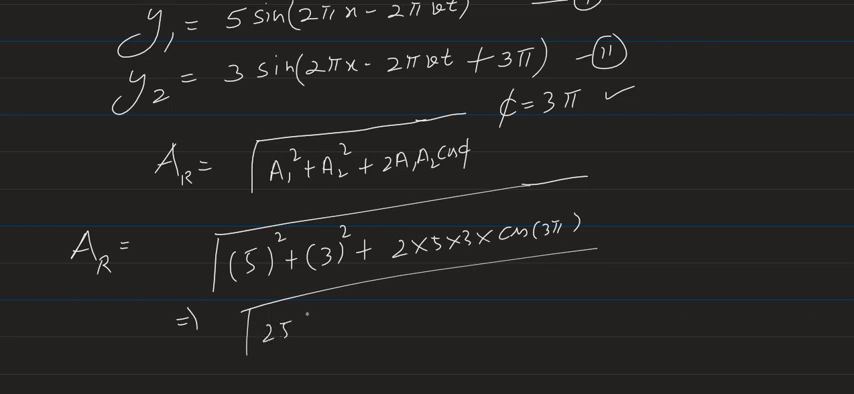
{"action": "type", "text": "+9"}
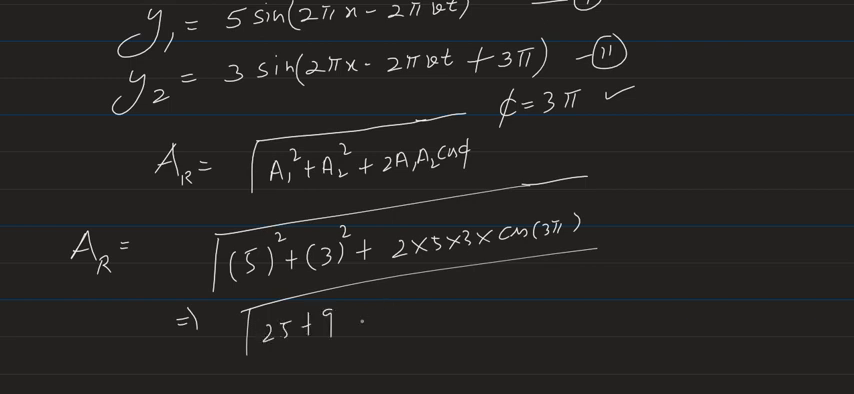
{"action": "type", "text": "+2×5×3"}
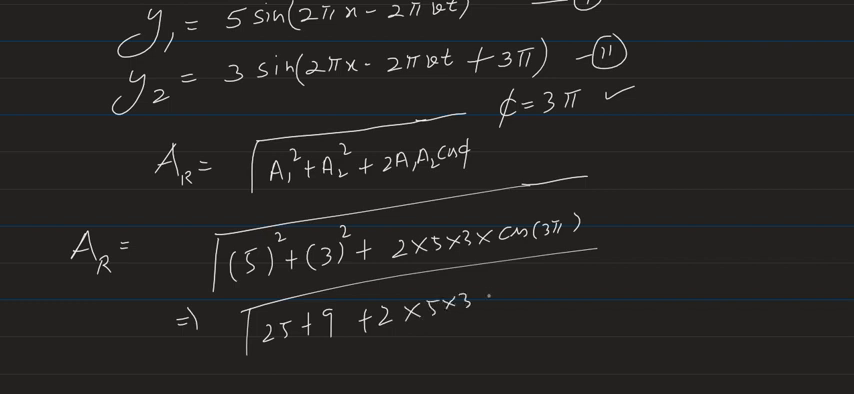
{"action": "type", "text": "(-1)"}
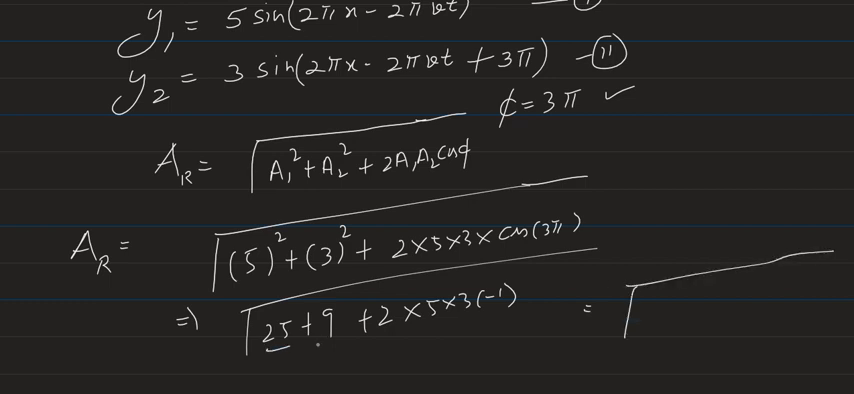
{"action": "type", "text": "34"}
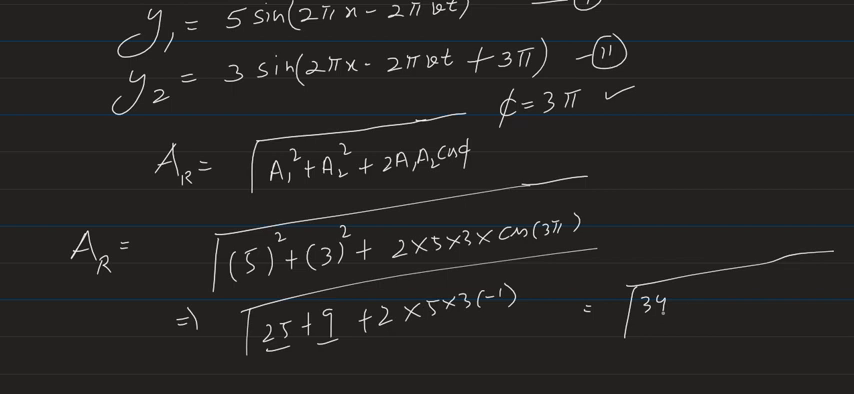